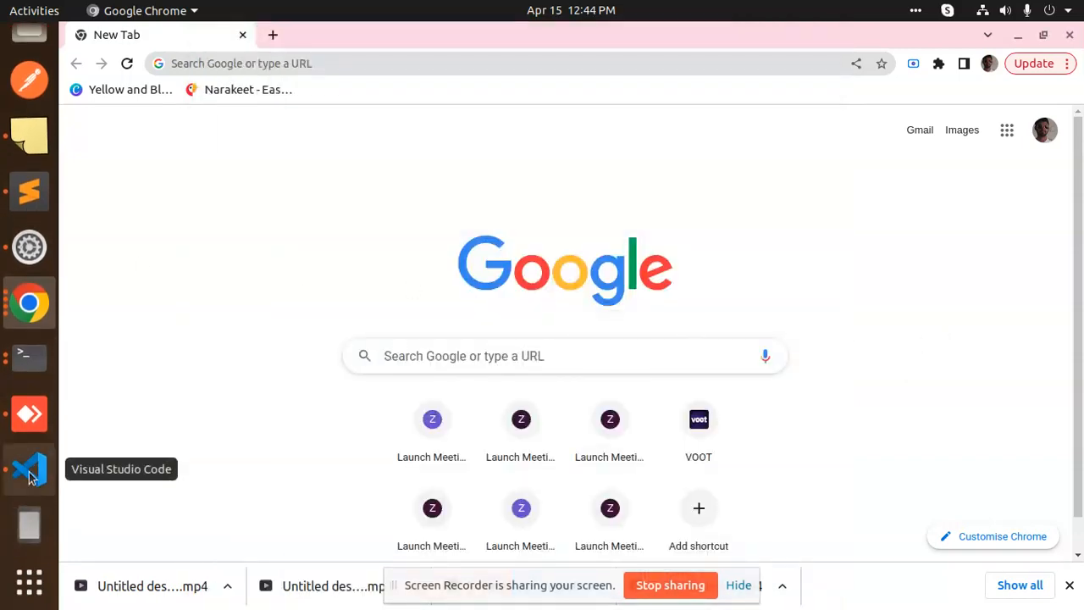
mouse_move(29, 368)
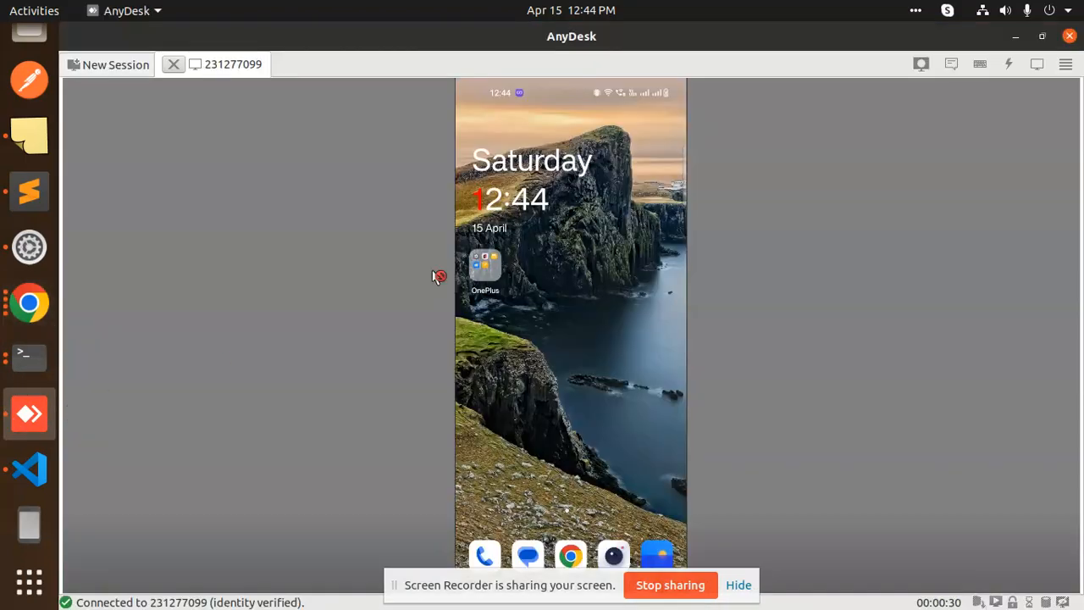
mouse_move(38, 356)
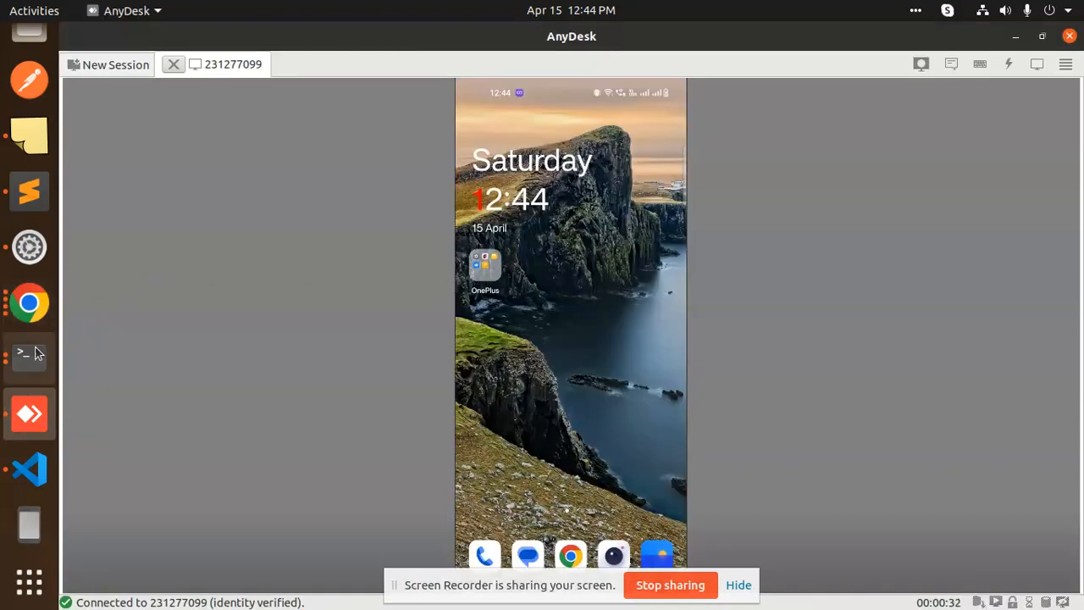
Step: Run php push.php from the /var/www/html/php terminal to send a test notification
click(27, 354)
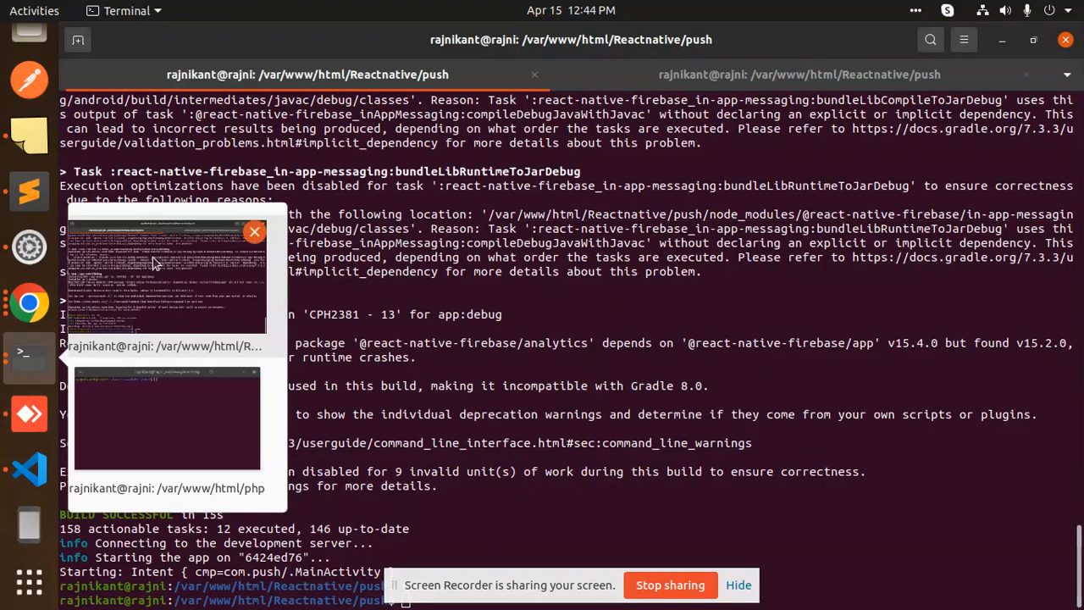
click(166, 420)
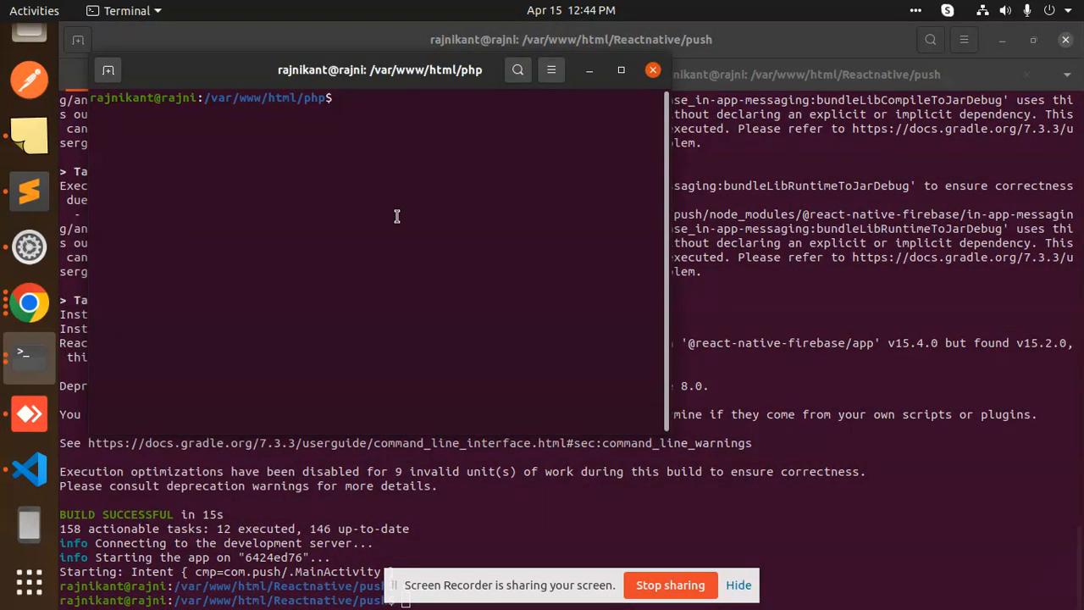
text(php push.php)
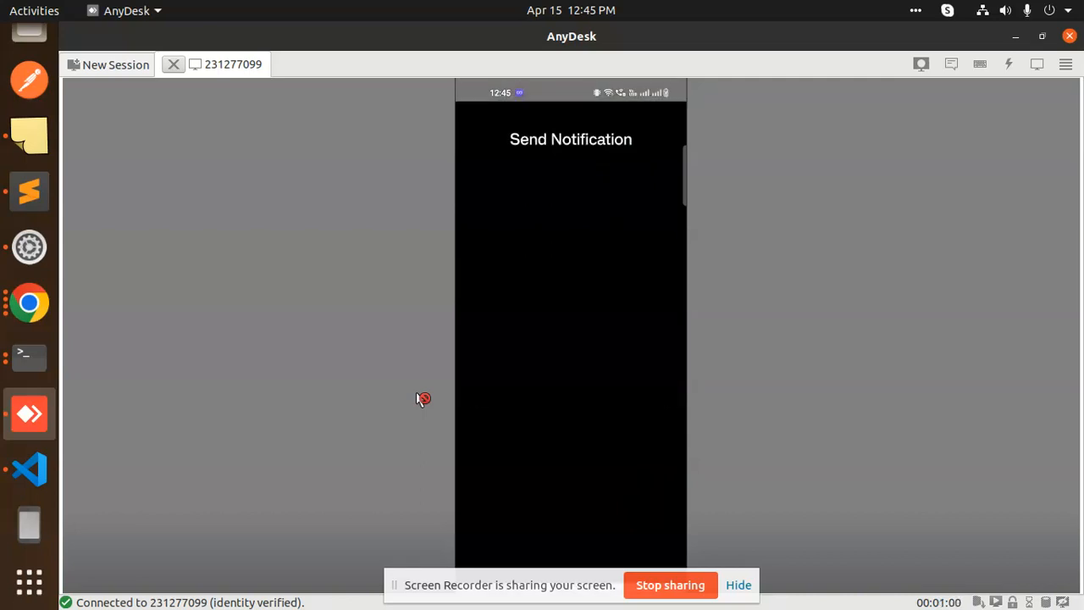
mouse_move(22, 342)
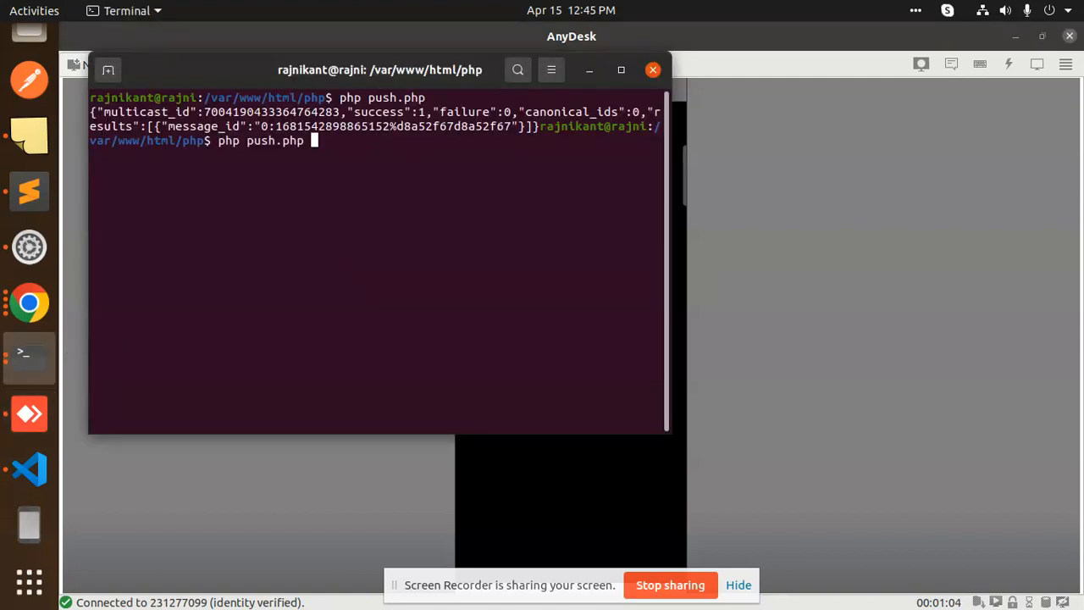
Step: Rerun the push script, then bring Visual Studio Code to the front
key(Return)
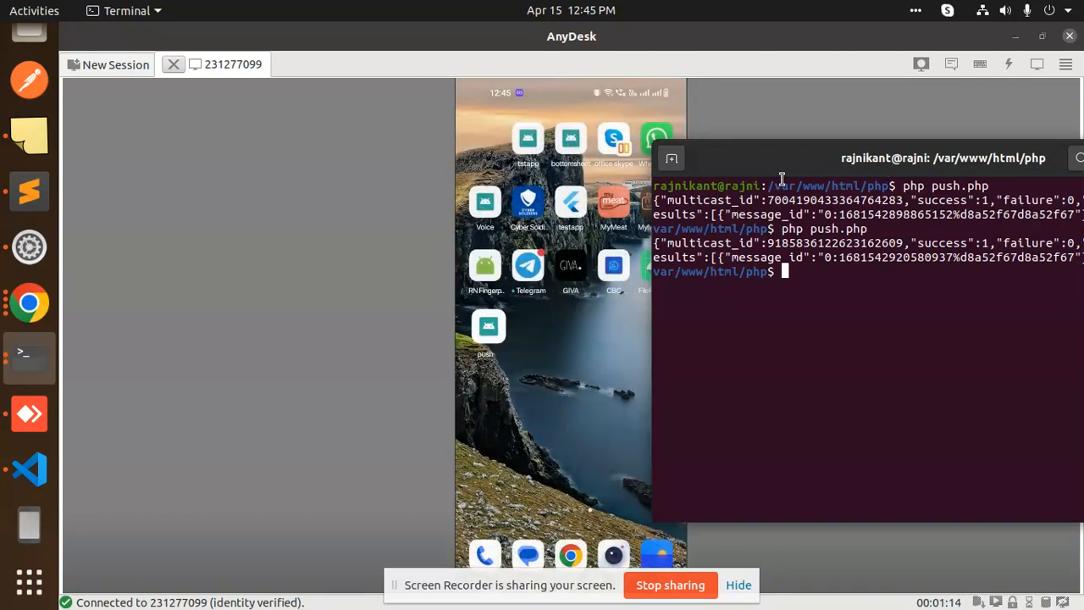
mouse_move(828, 271)
text(php push.php)
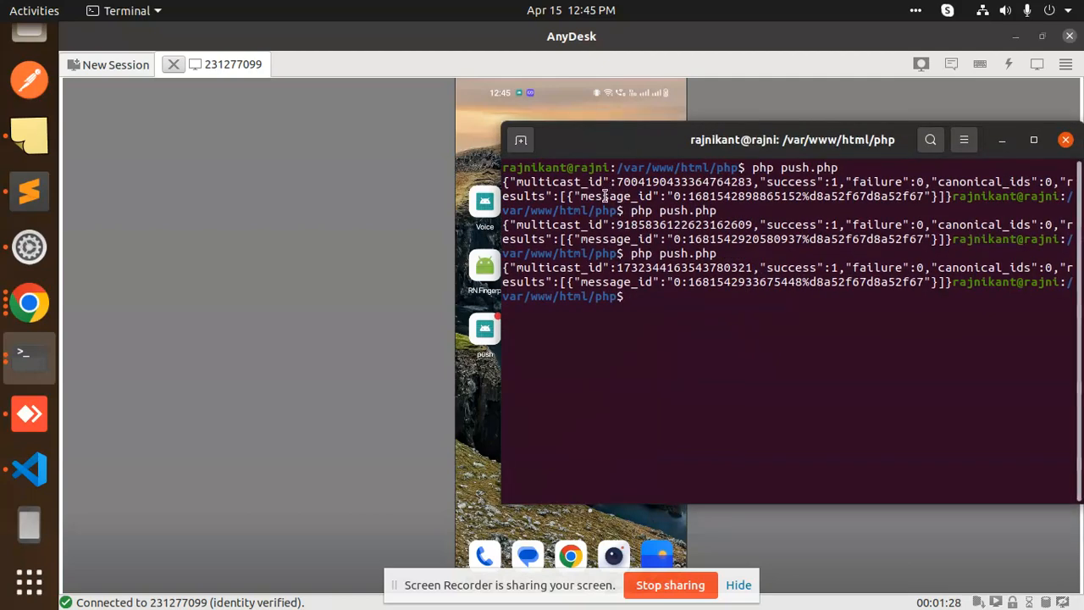
mouse_move(30, 454)
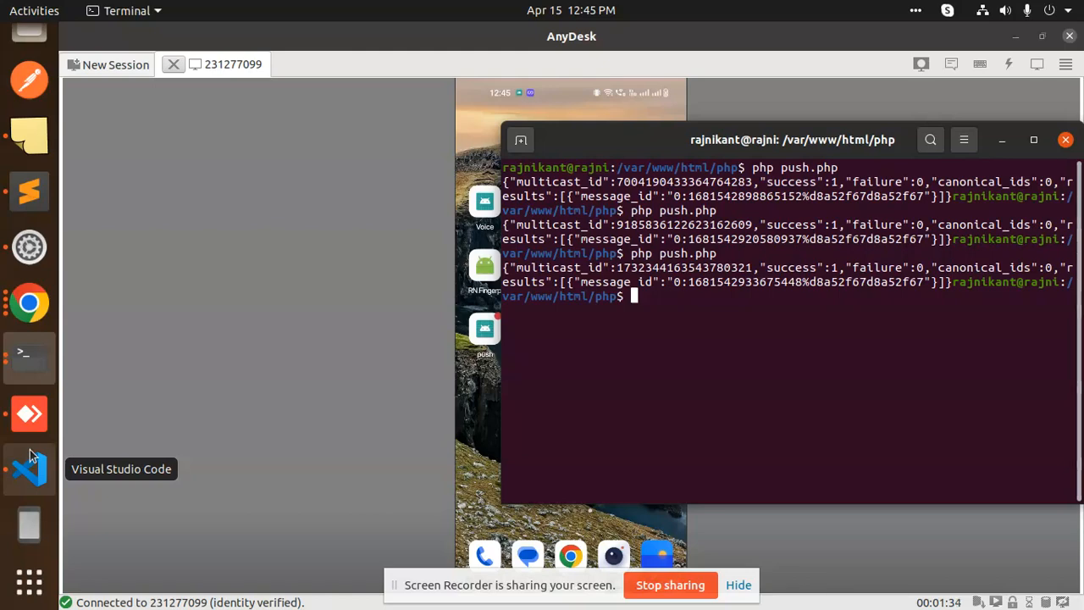
click(27, 467)
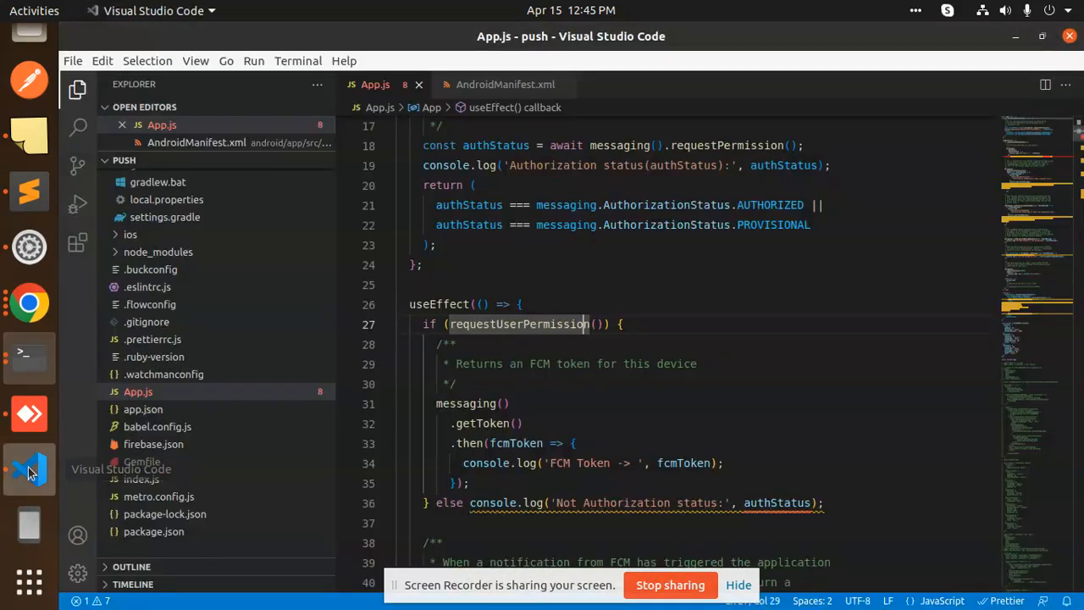
Step: Select the commented POST_NOTIFICATIONS uses-permission line in AndroidManifest.xml
click(502, 84)
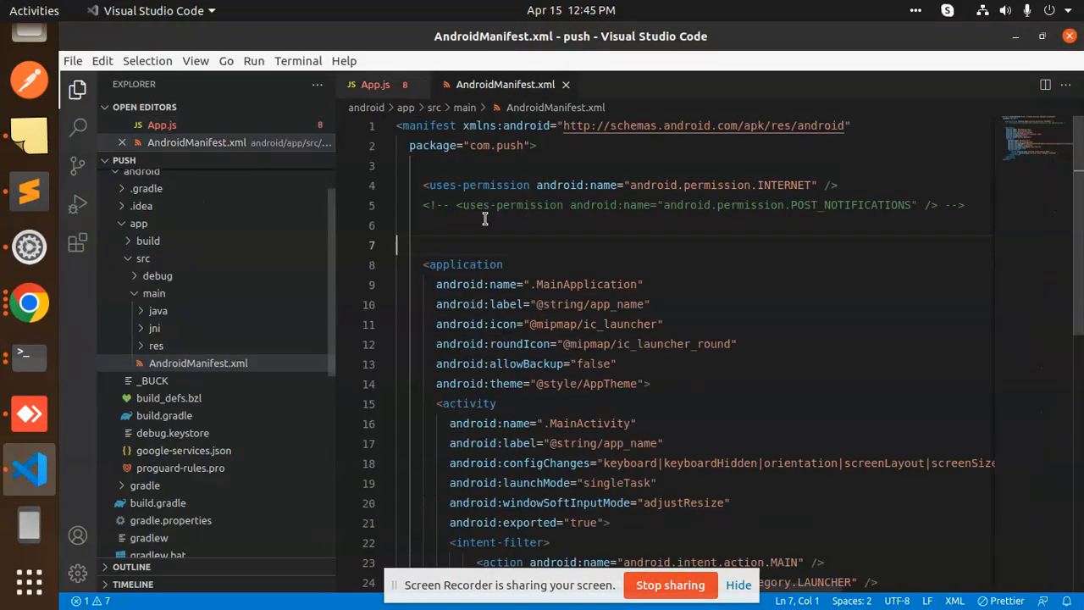
click(515, 231)
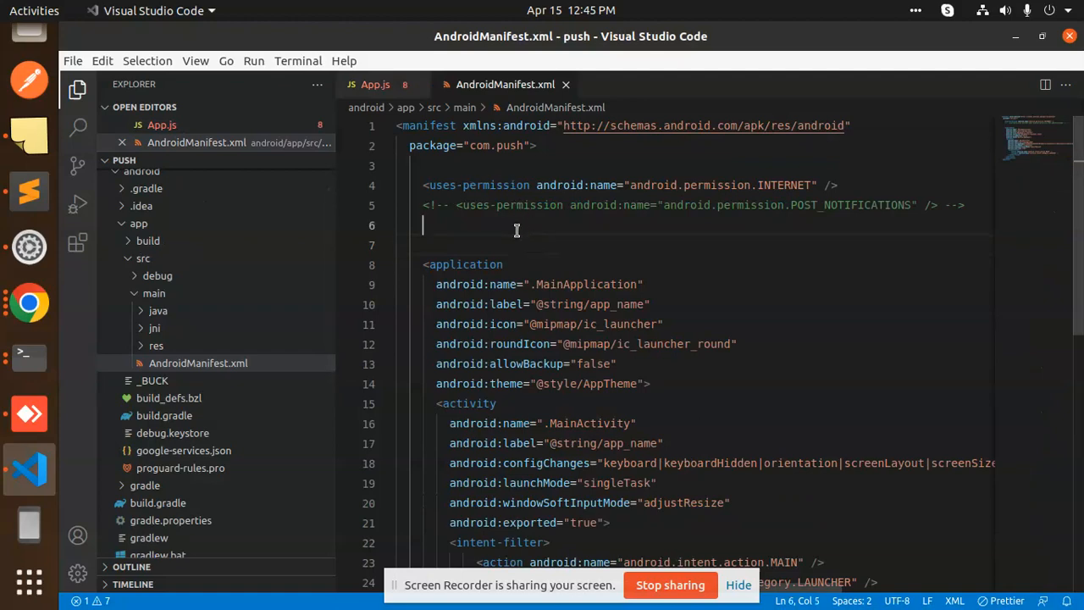
drag(455, 205, 857, 205)
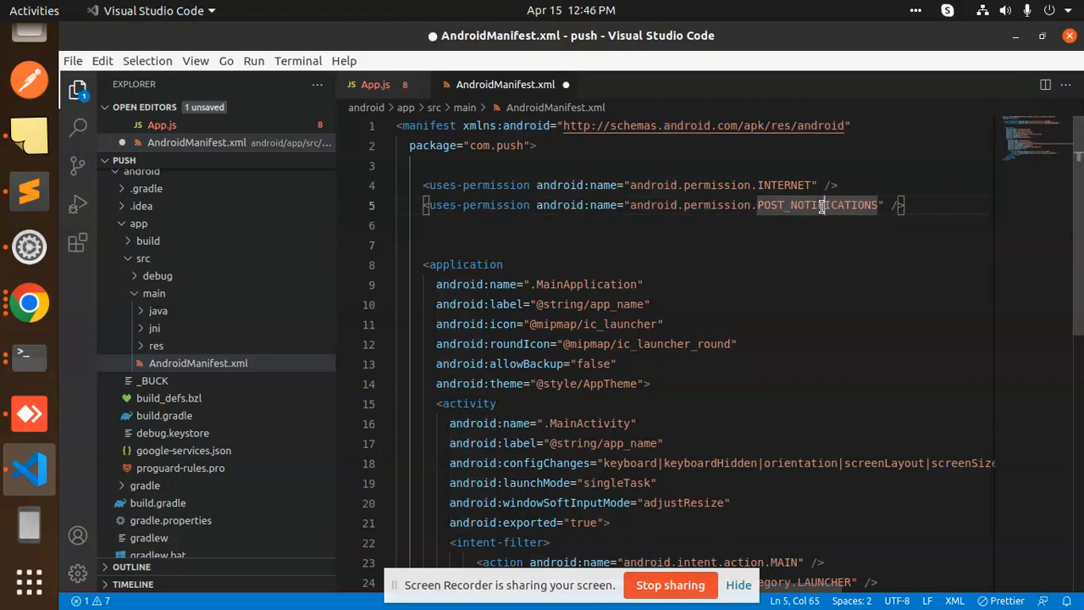
Step: Save AndroidManifest.xml with POST_NOTIFICATIONS active and switch to the AnyDesk phone session
double_click(816, 205)
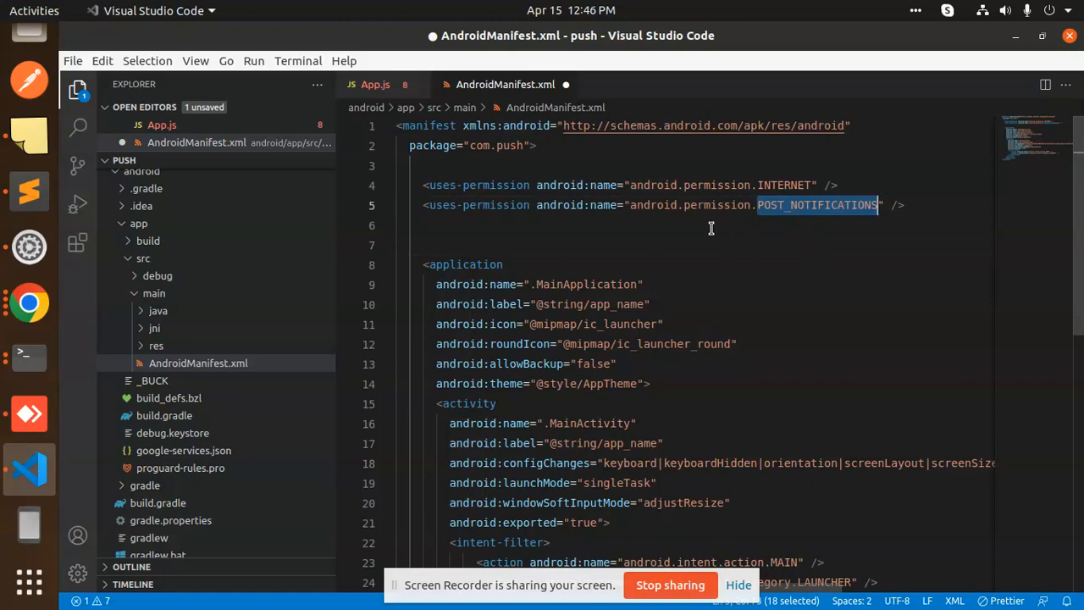
key(ctrl+s)
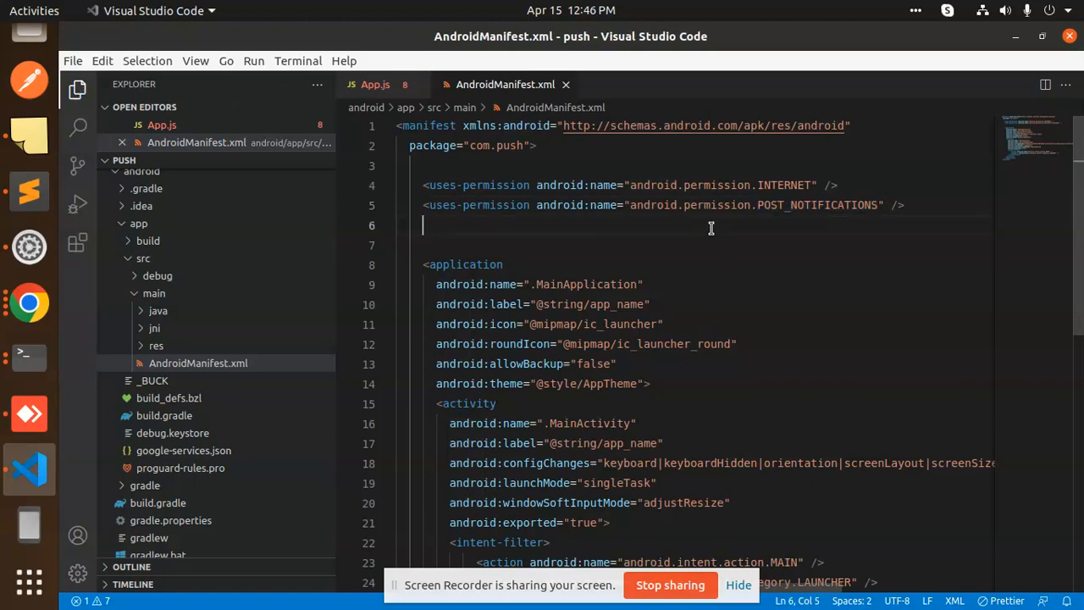
mouse_move(678, 222)
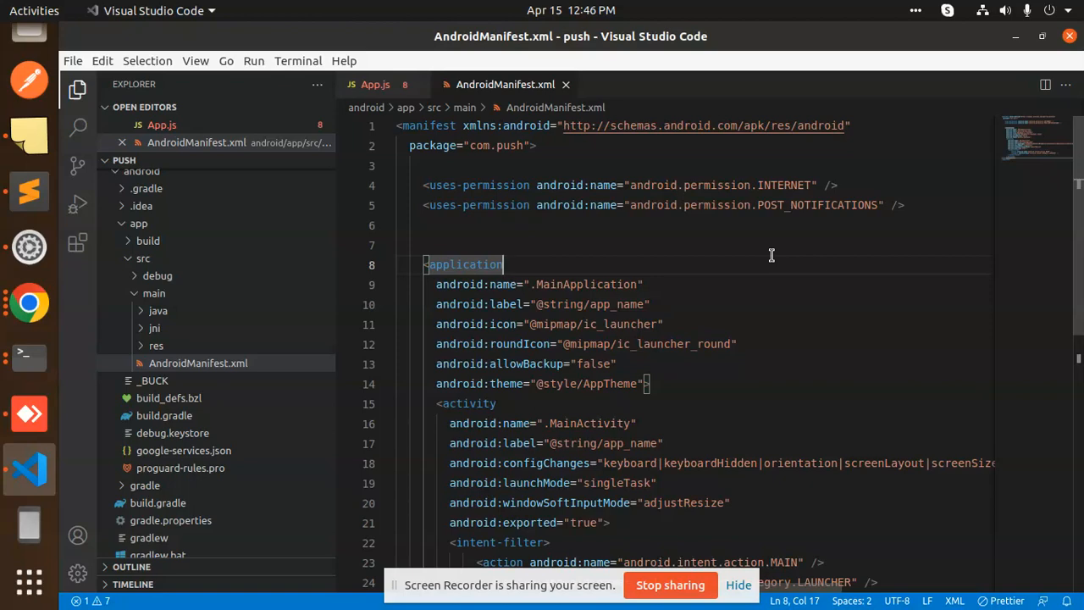
mouse_move(767, 250)
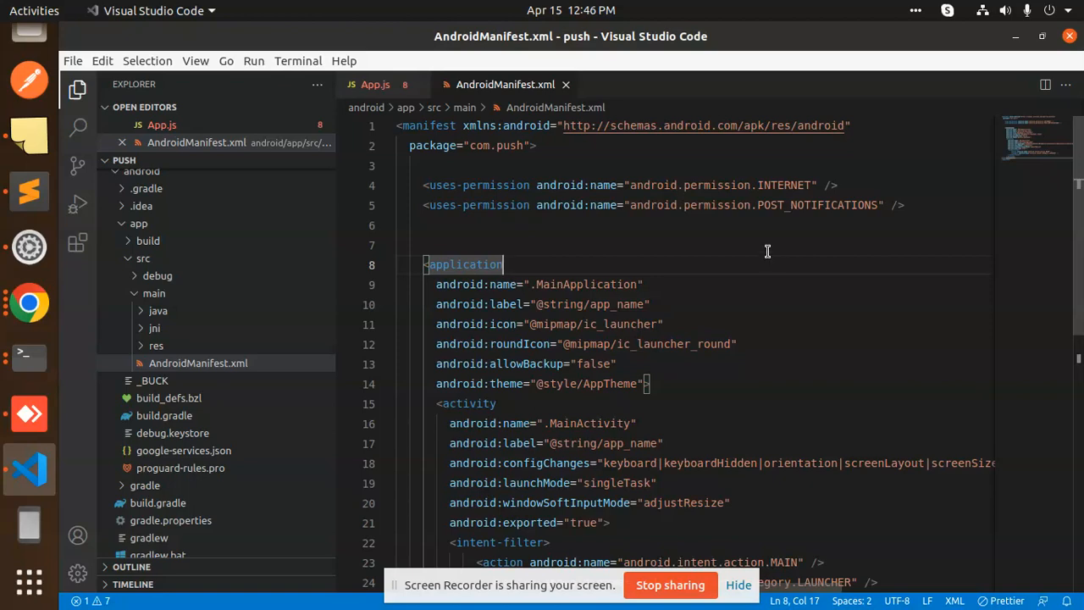
mouse_move(741, 271)
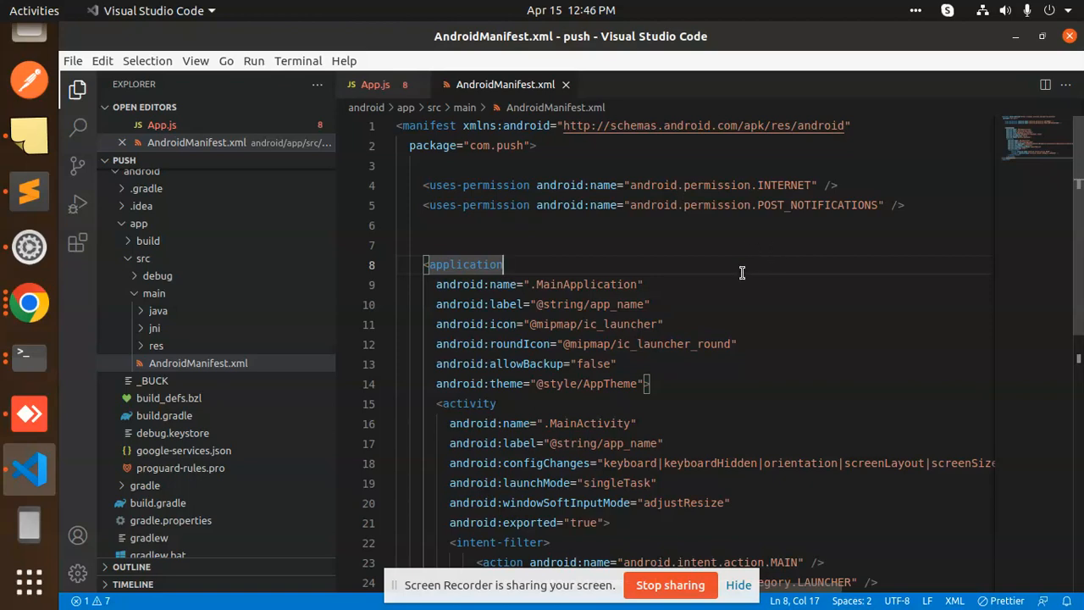
mouse_move(406, 295)
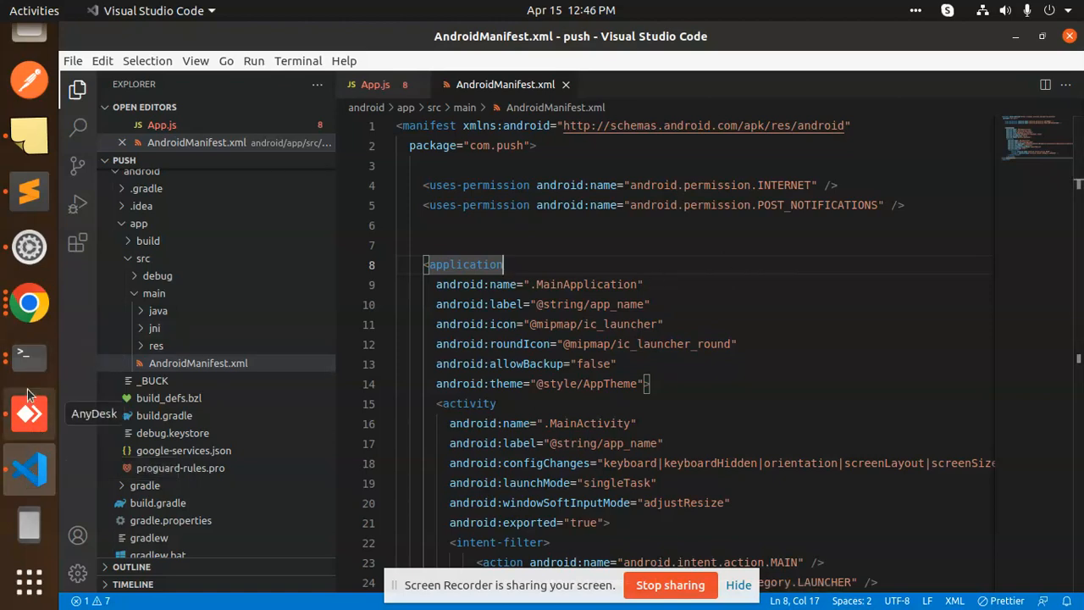
click(29, 413)
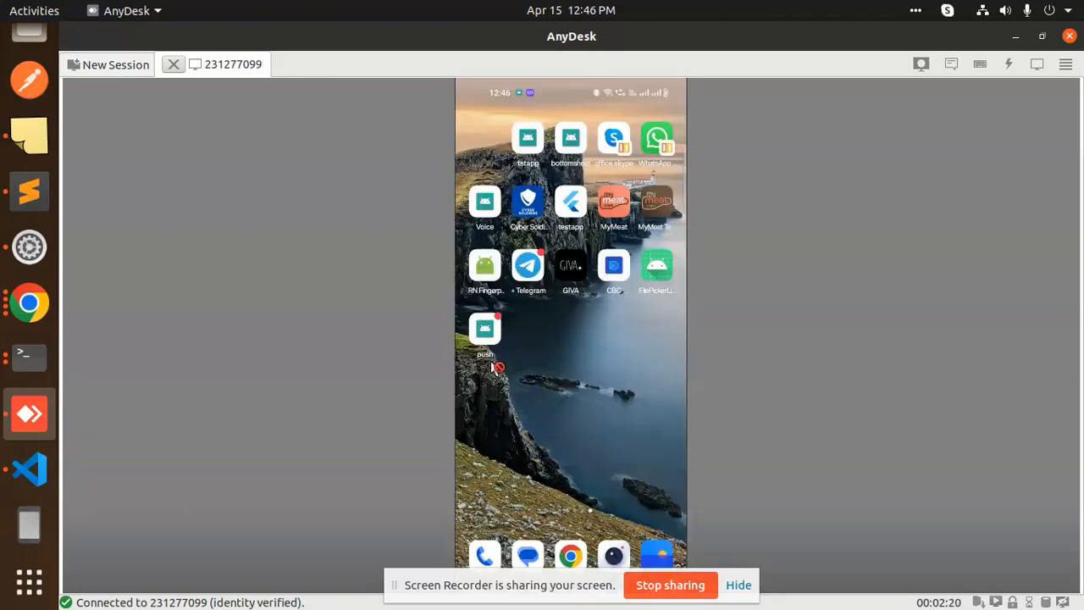
mouse_move(27, 190)
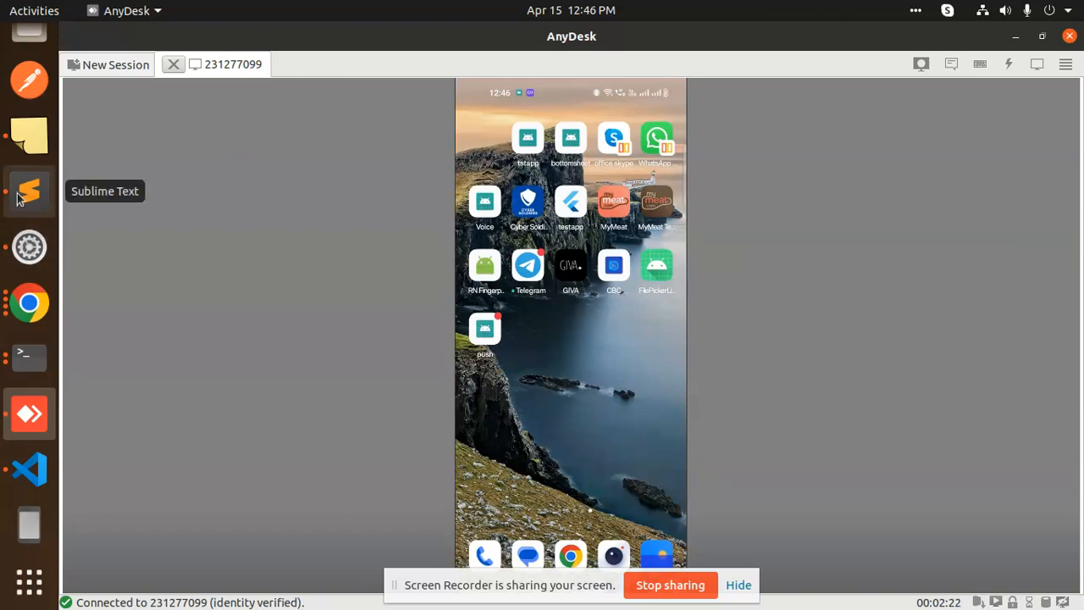
Step: Return from the phone home screen to the edited manifest in Visual Studio Code
click(29, 469)
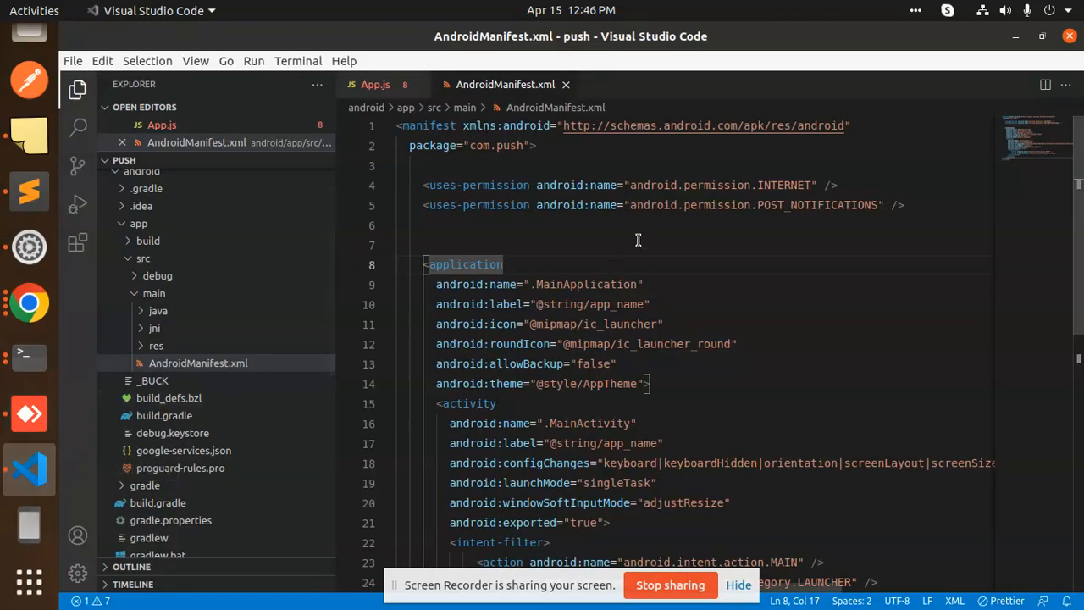